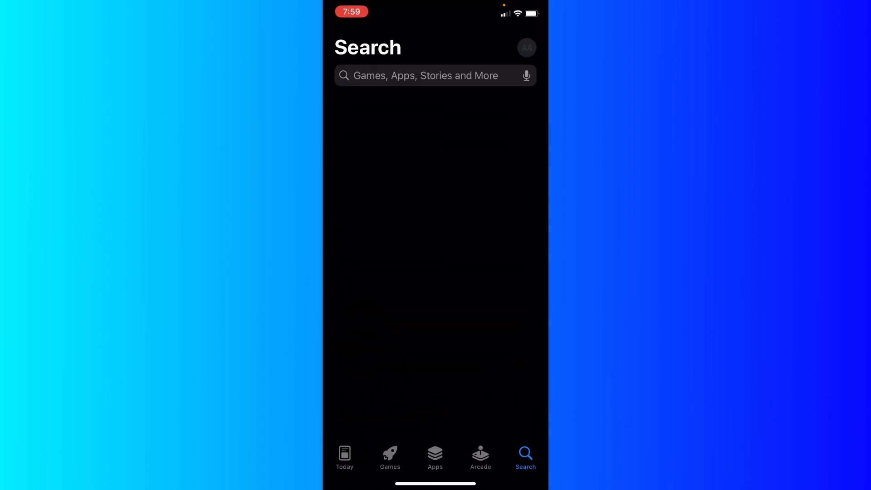
- Search the App Store for 's' and select the 'snapchat' suggestion to show its listing
text(s)
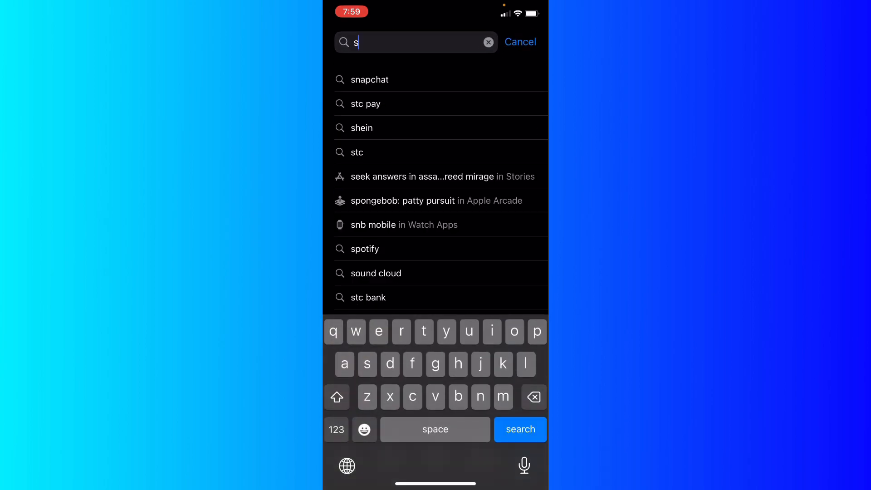
click(370, 80)
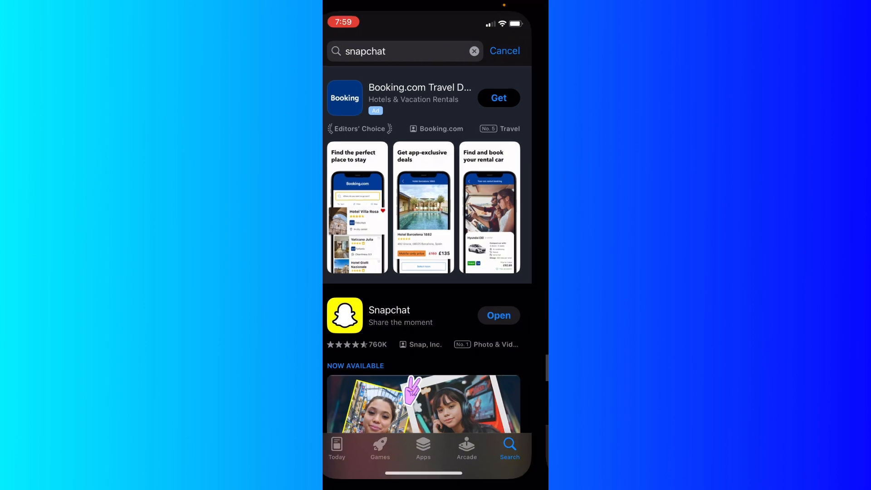
- Launch Snapchat from its listing and go to your own profile via the Bitmoji avatar
click(499, 316)
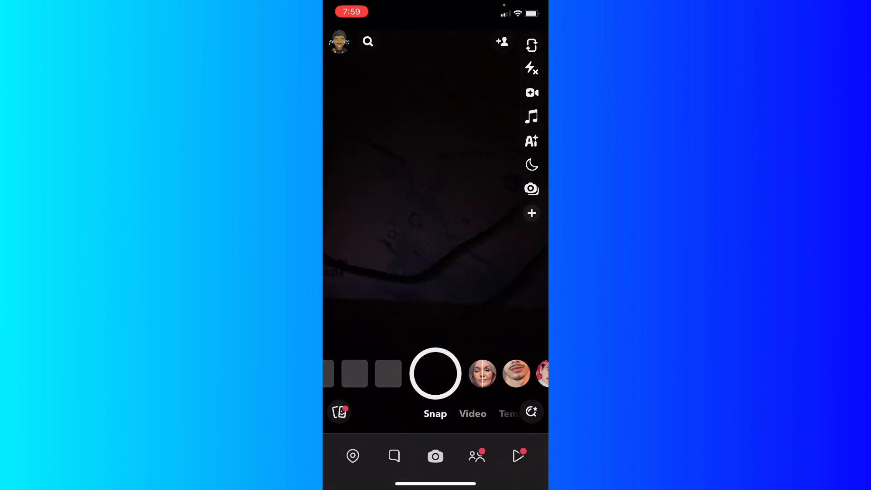
click(338, 42)
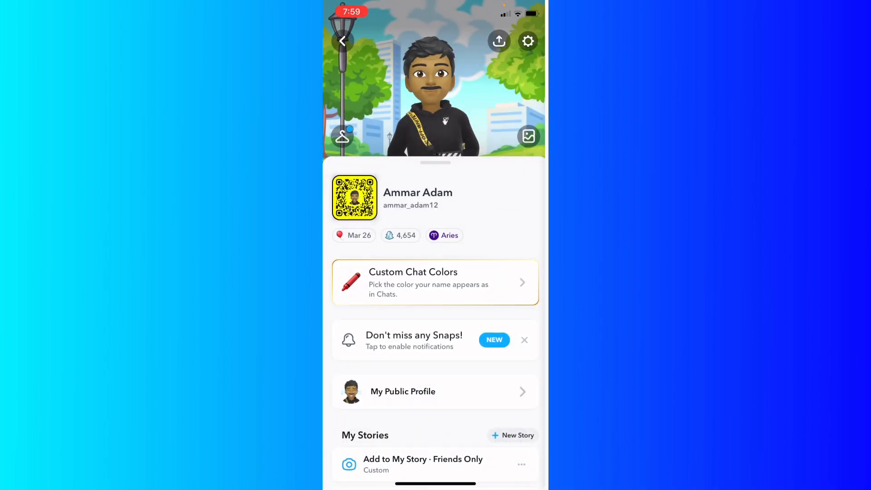
- In account settings under Mobile Number, switch off 'Let others find me using my mobile number'
click(528, 41)
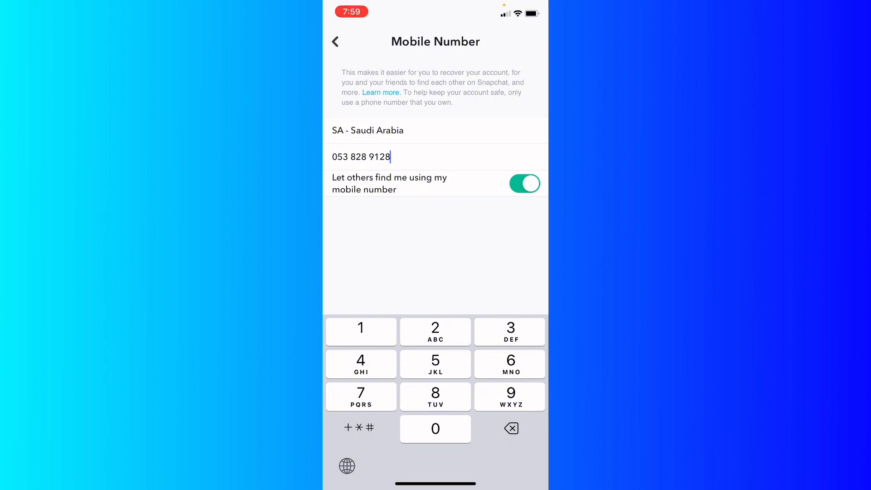
click(524, 183)
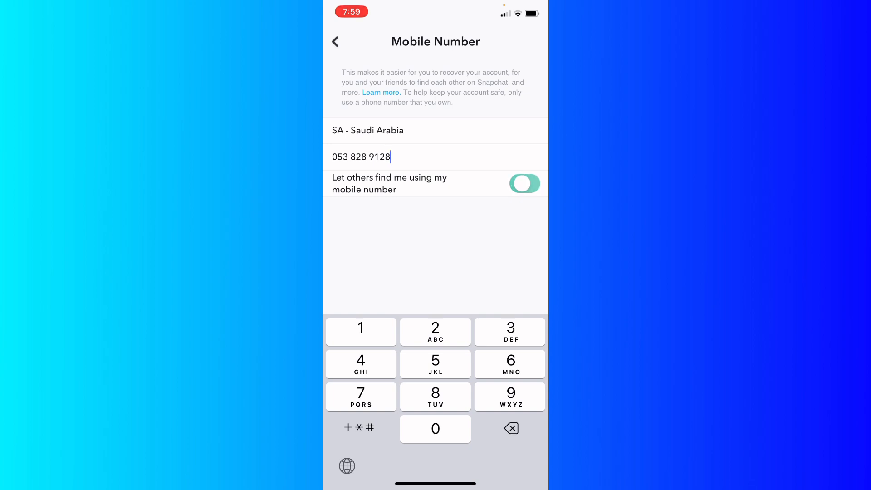
click(525, 183)
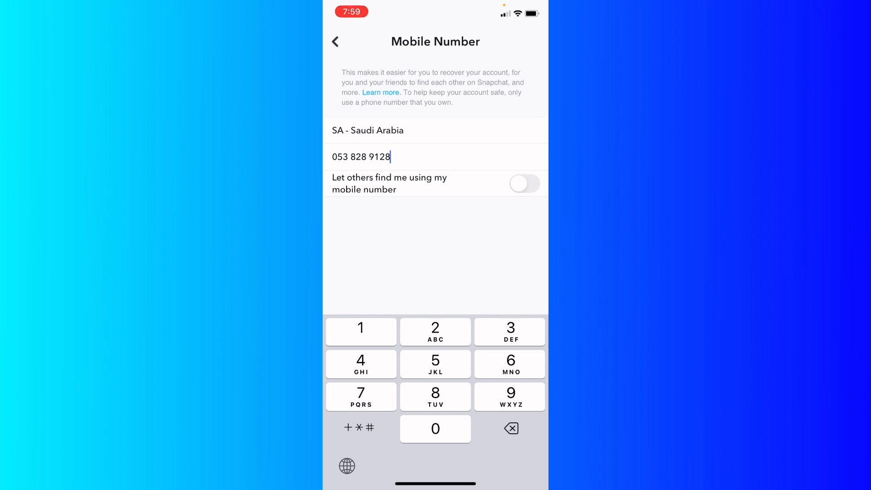
- Back out of Mobile Number and Settings to return to the profile page
click(336, 40)
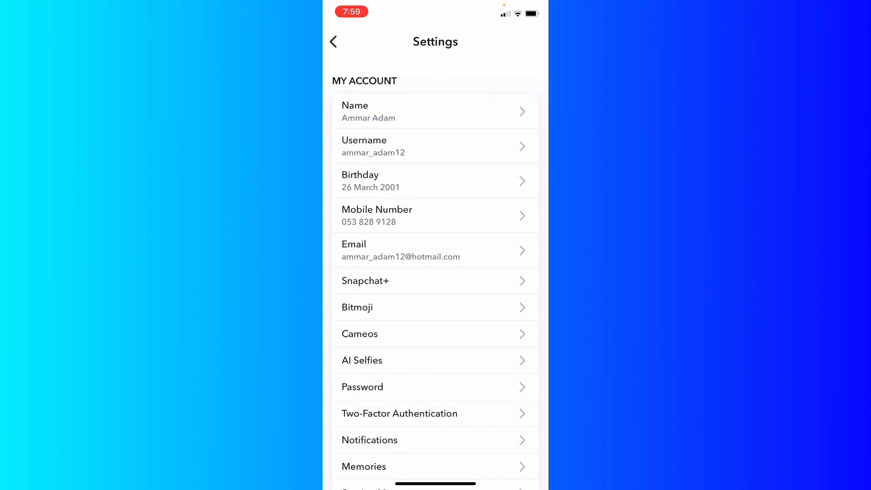
click(334, 40)
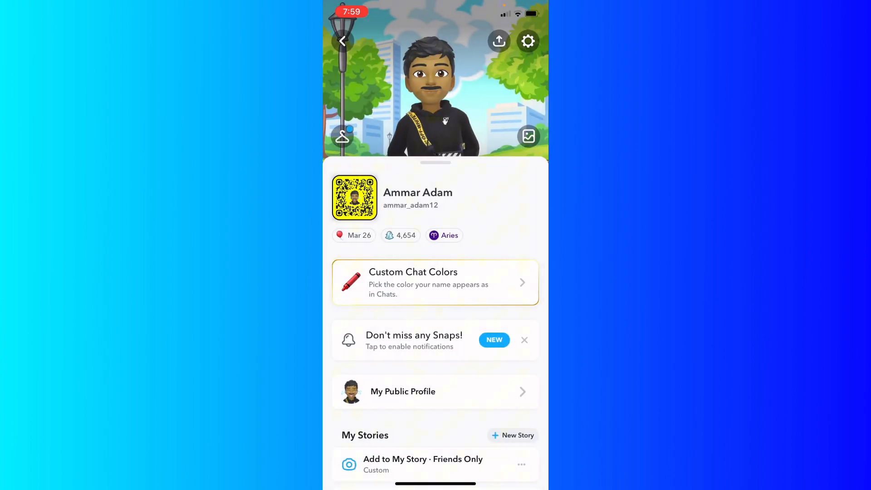